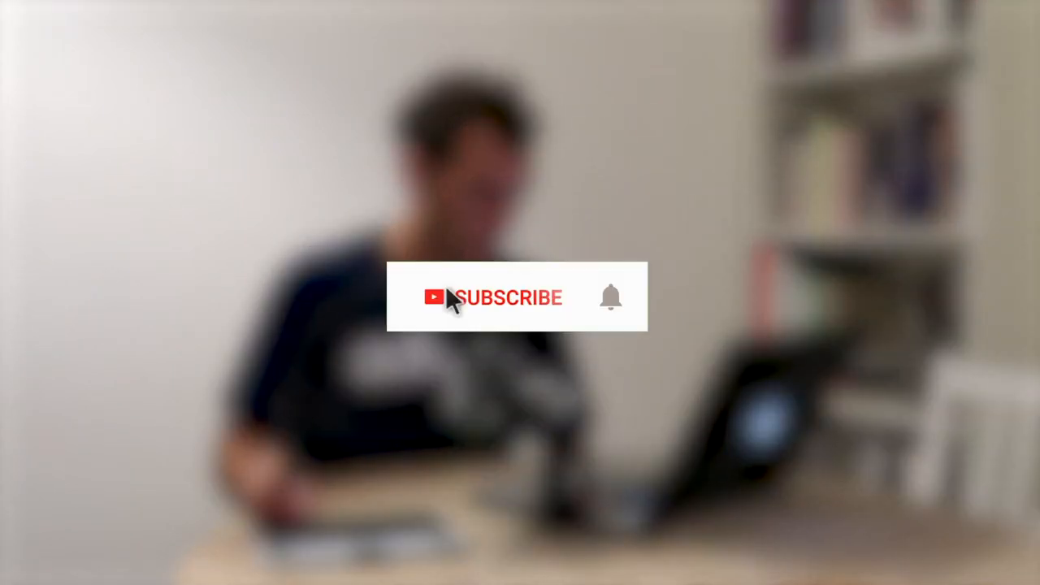
- Subscribe to the channel via the red SUBSCRIBE button in the outro overlay
click(496, 296)
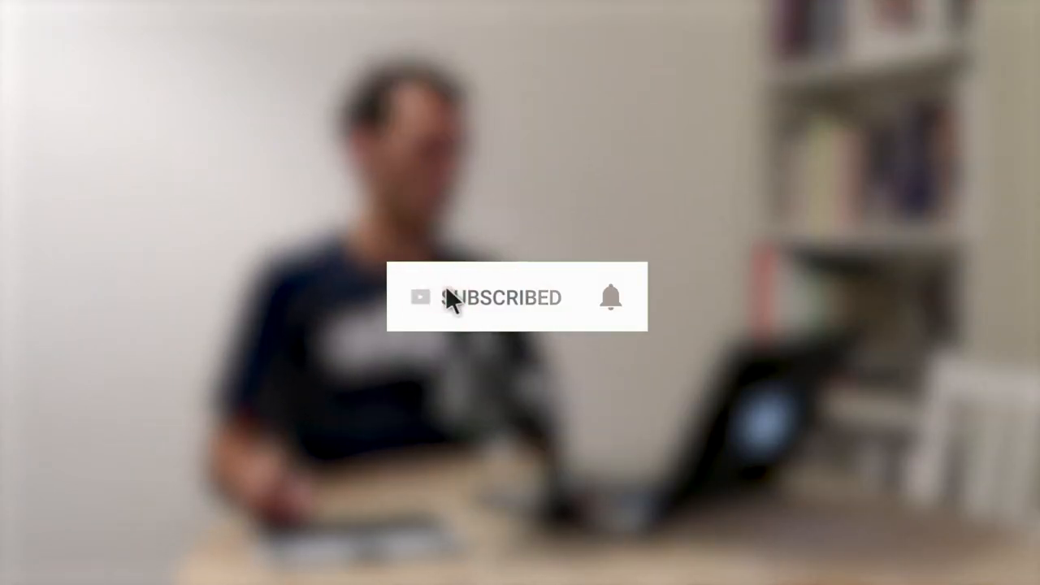